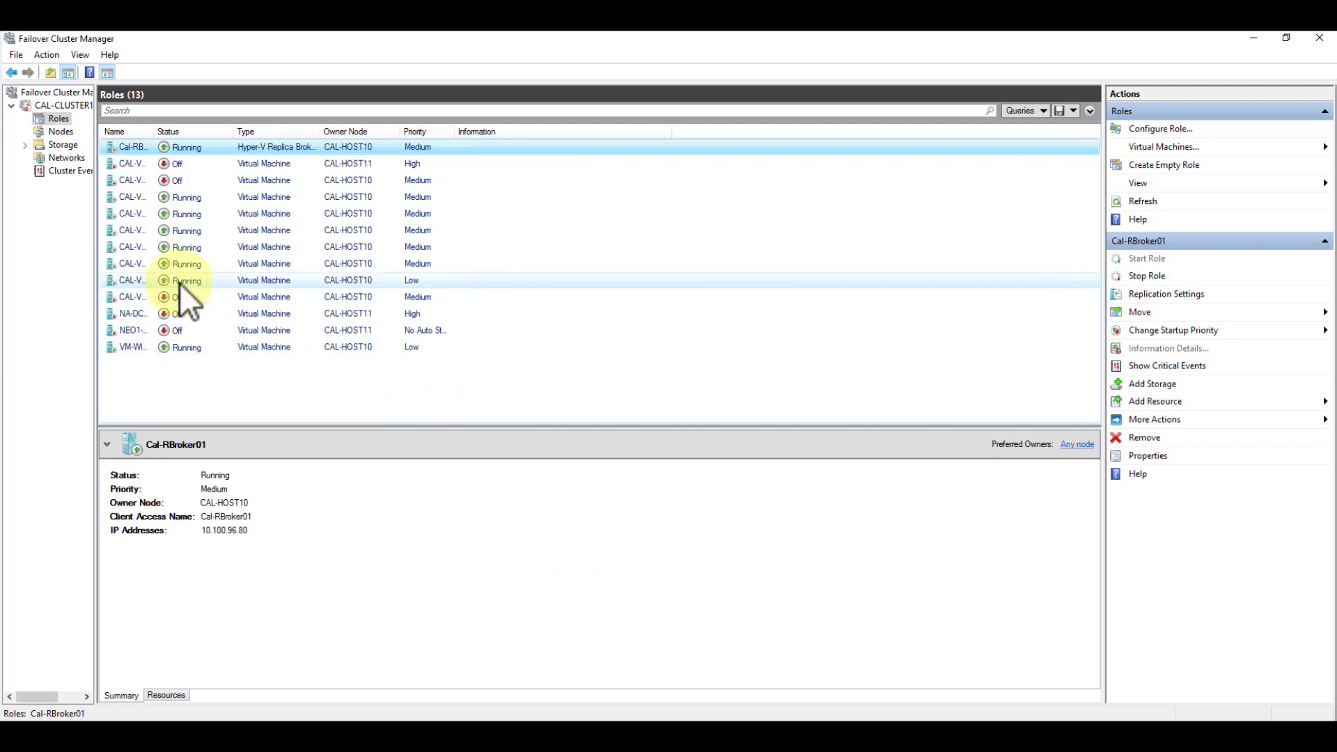
Work in the CAL-VM-RDSG guest desktop via Server Manager, bringing up a context menu
left_click(132, 163)
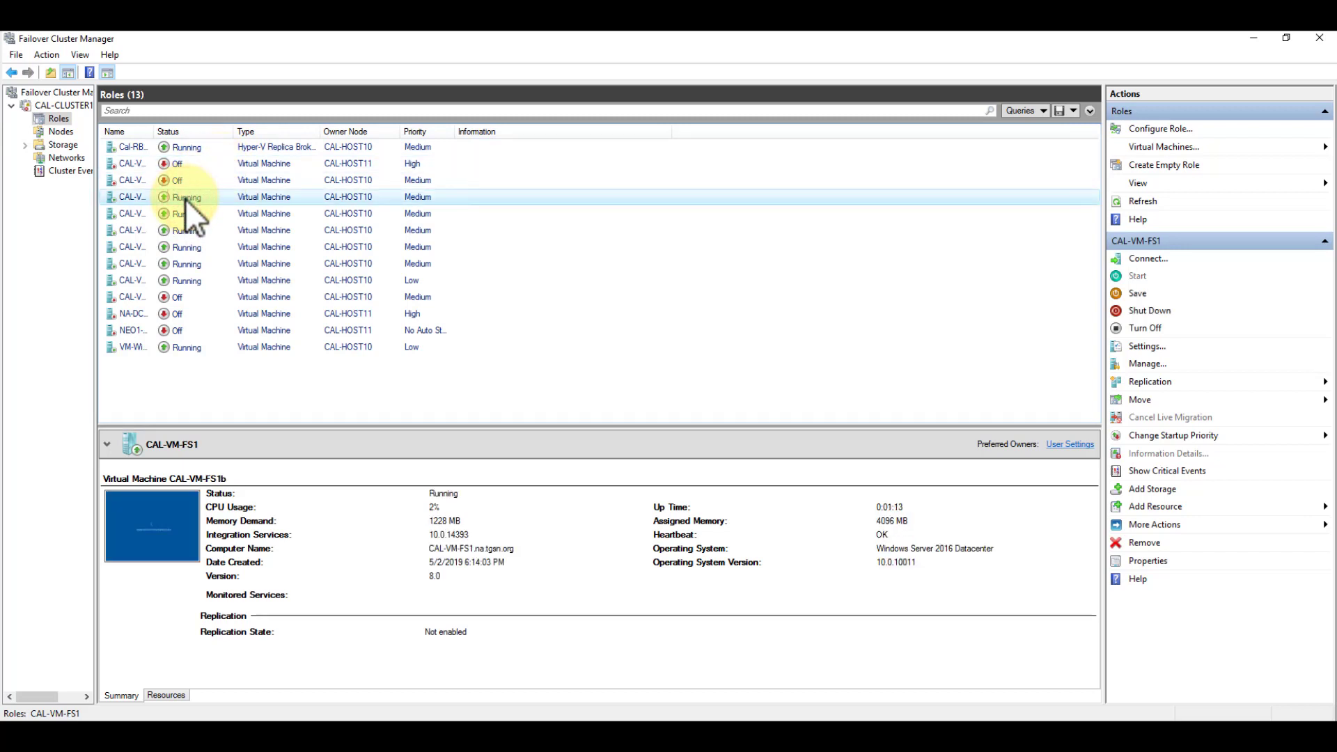
left_click(132, 179)
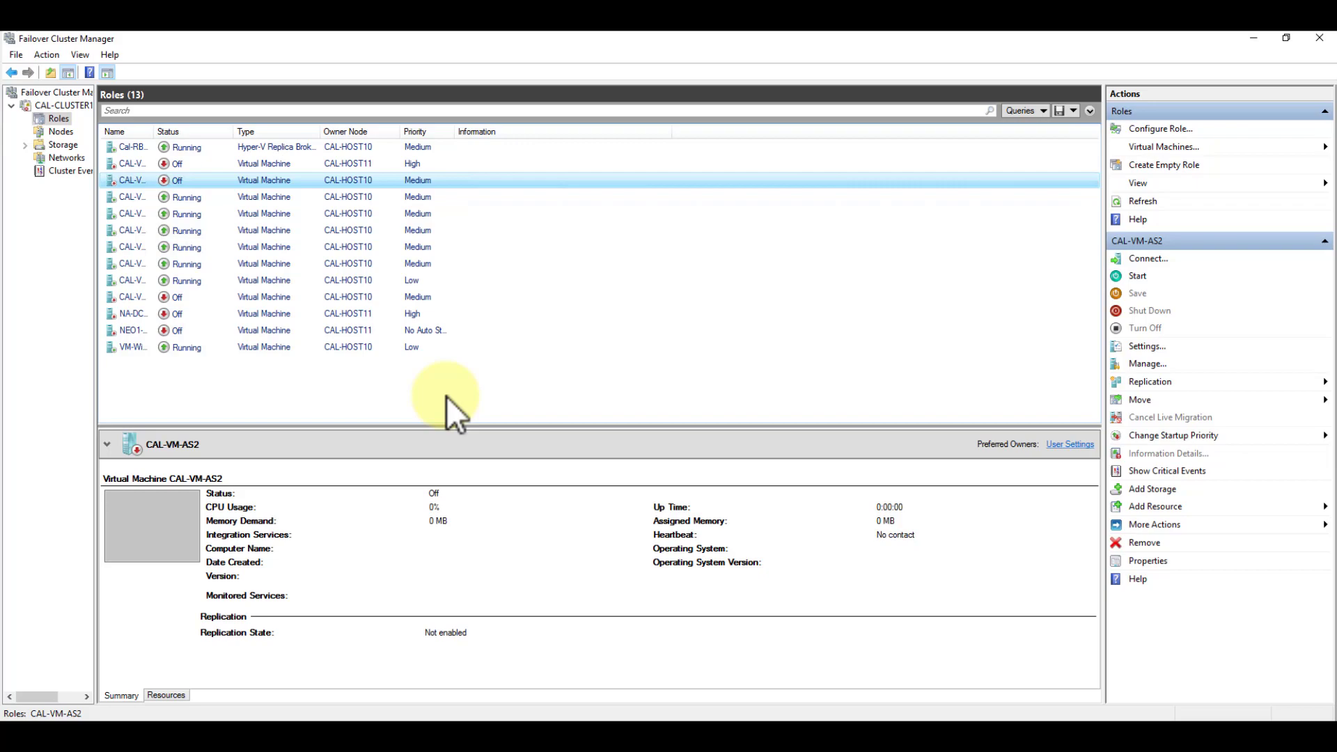
mouse_move(33, 611)
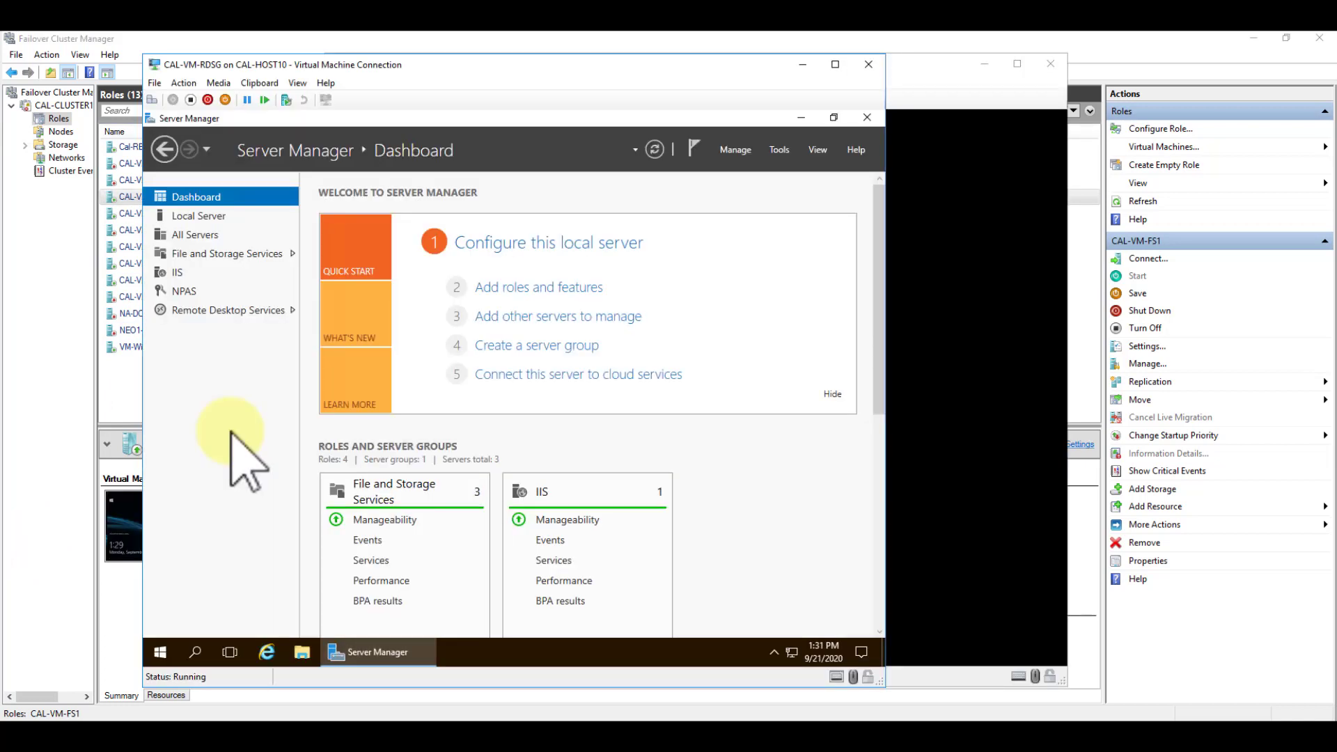
right_click(132, 510)
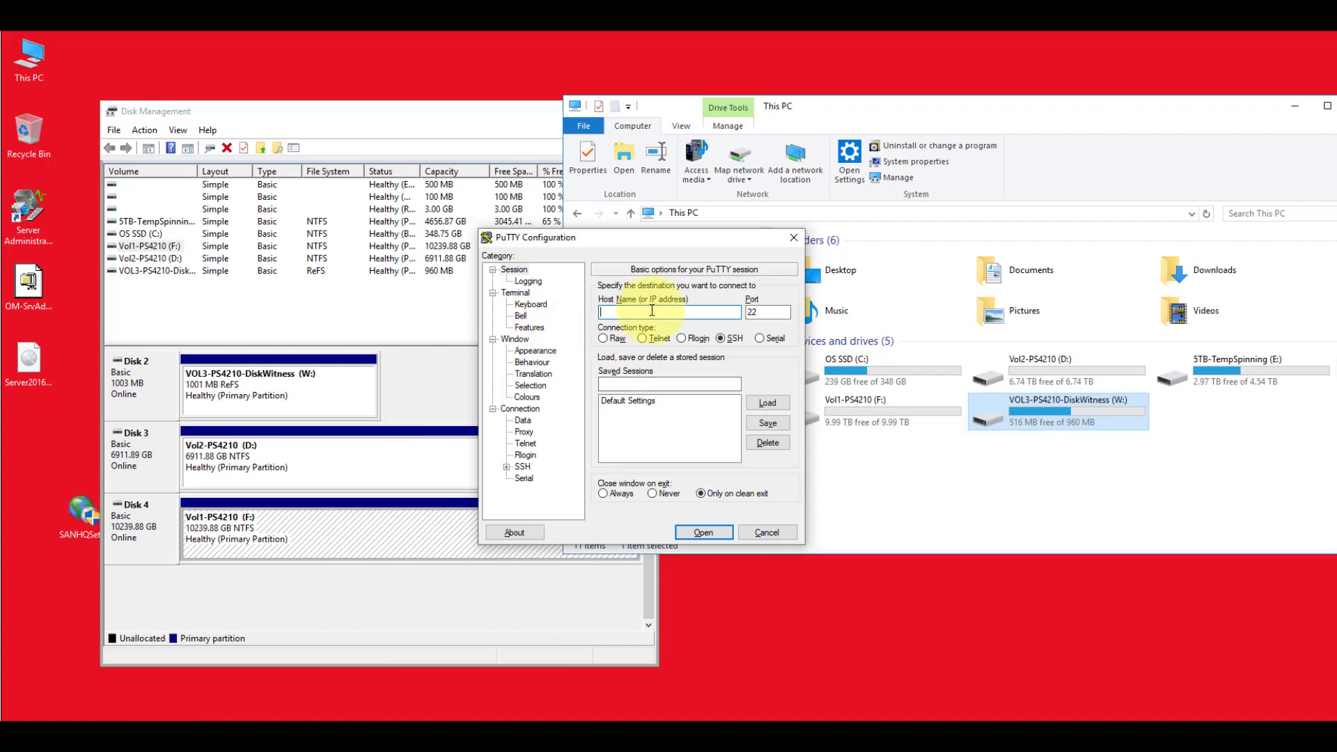
Issue the array reset in the support shell and confirm with 'DeleteAllMyDataNow'
left_click(702, 532)
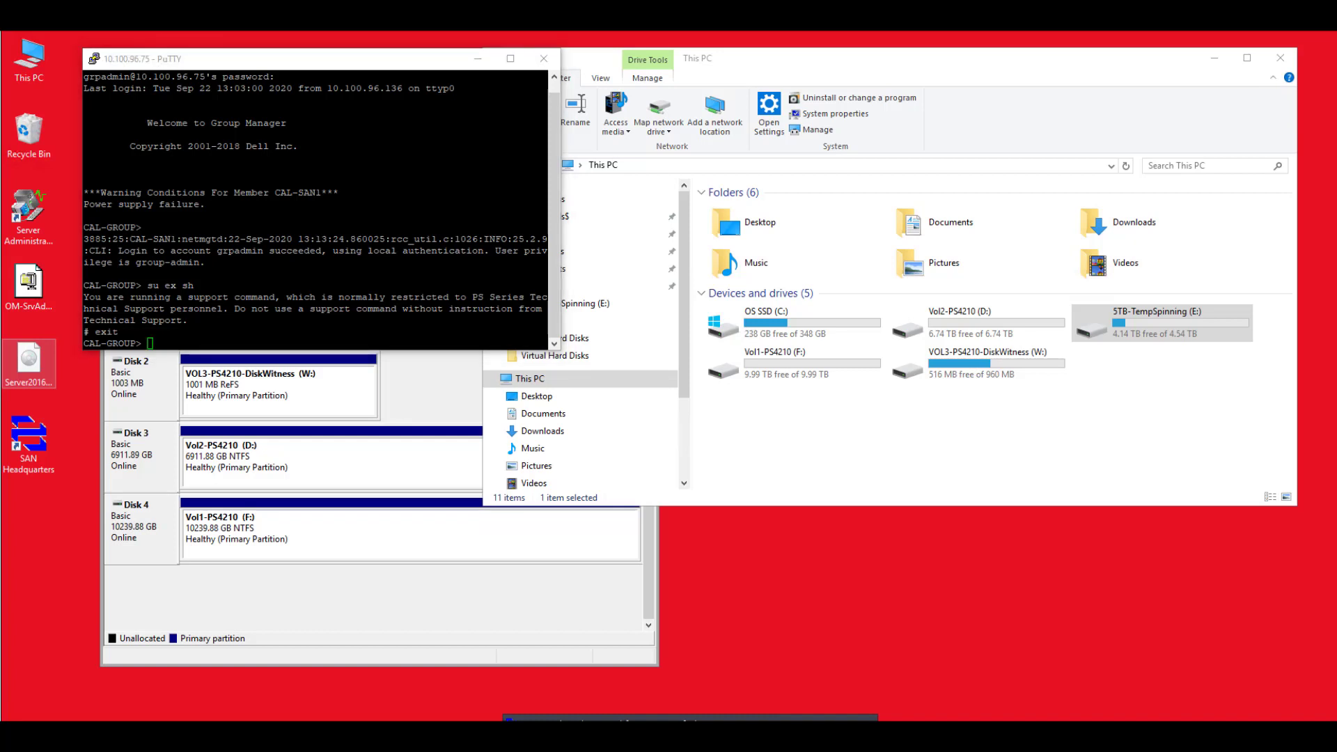
type("DeleteAllMyDataNow")
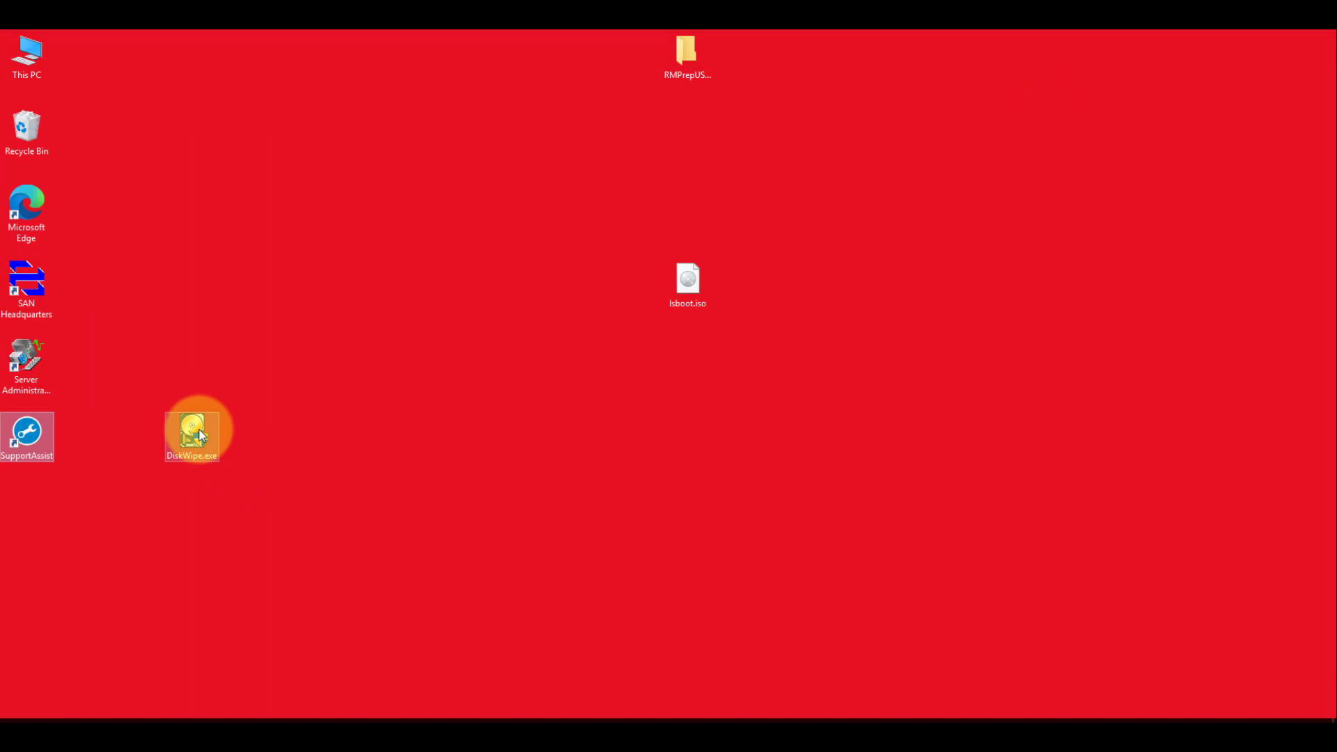
Start DiskWipe.exe from the desktop
double_click(191, 431)
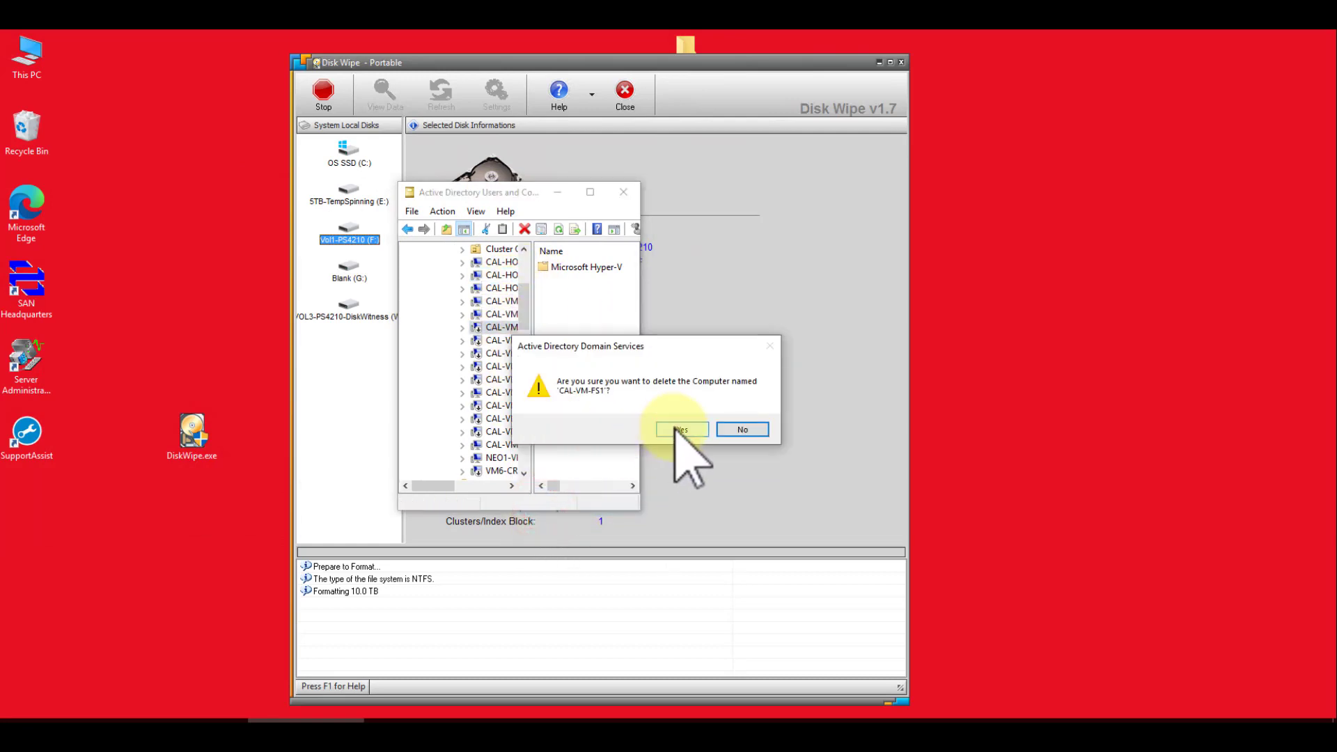
Confirm Yes to delete the CAL-VM-FS1 computer object
left_click(681, 429)
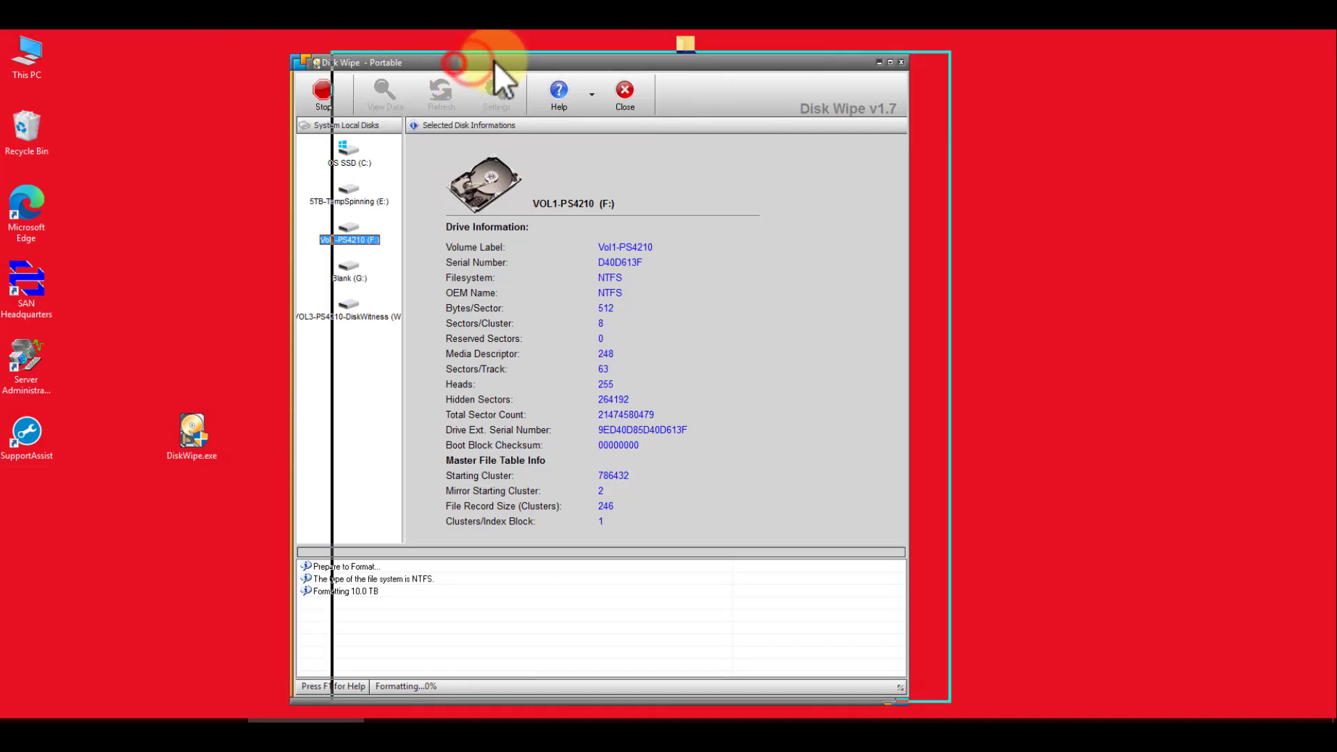